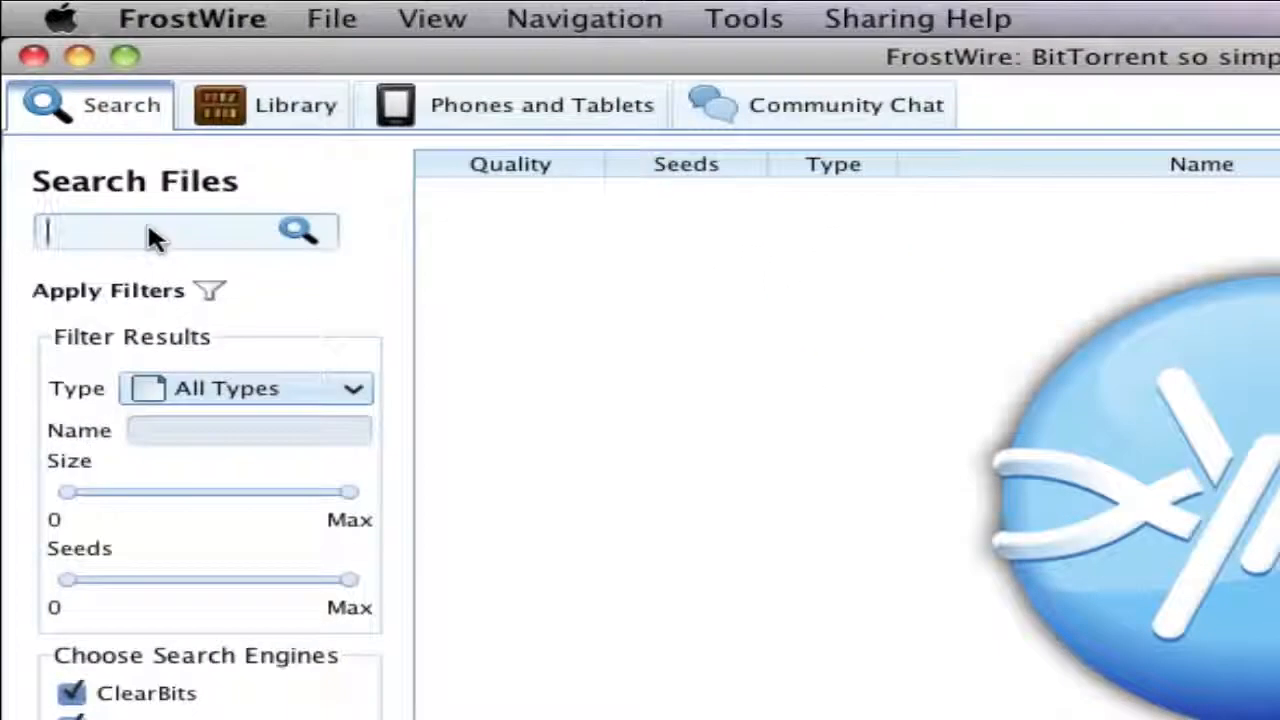
{"action": "type", "text": "brandon hines"}
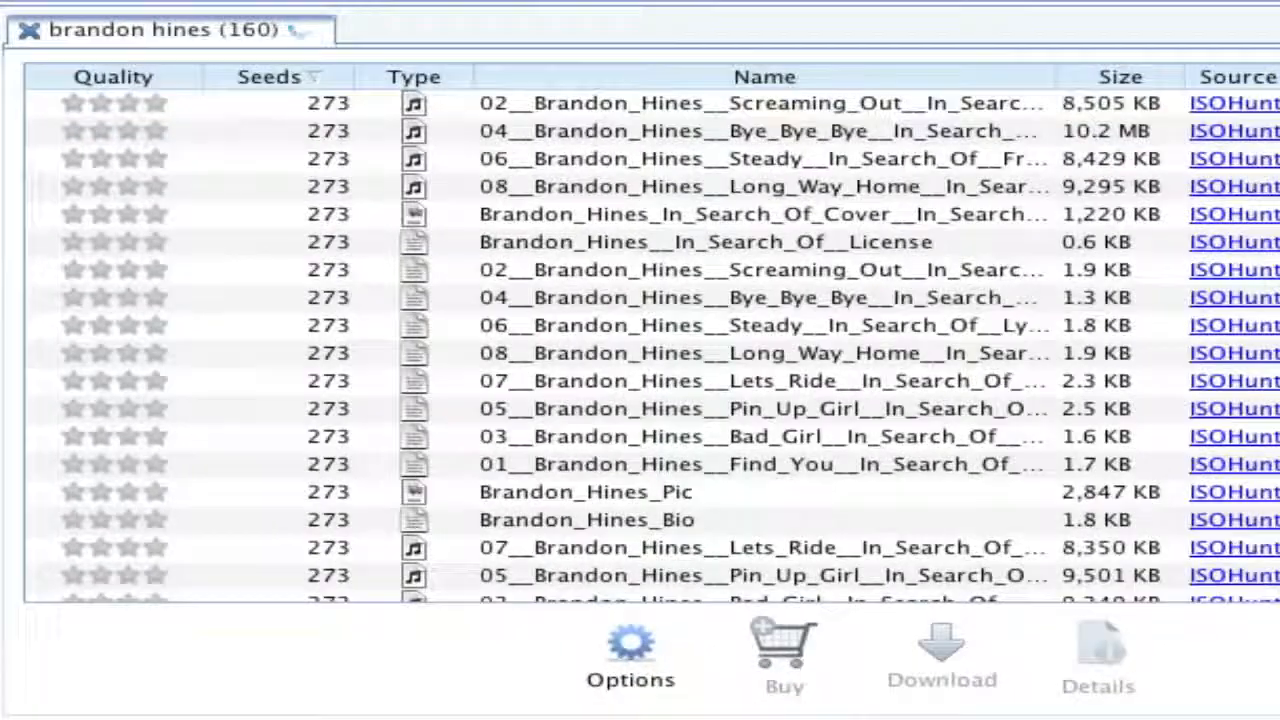
{"action": "scroll", "scroll_direction": "down", "scroll_amount": 3}
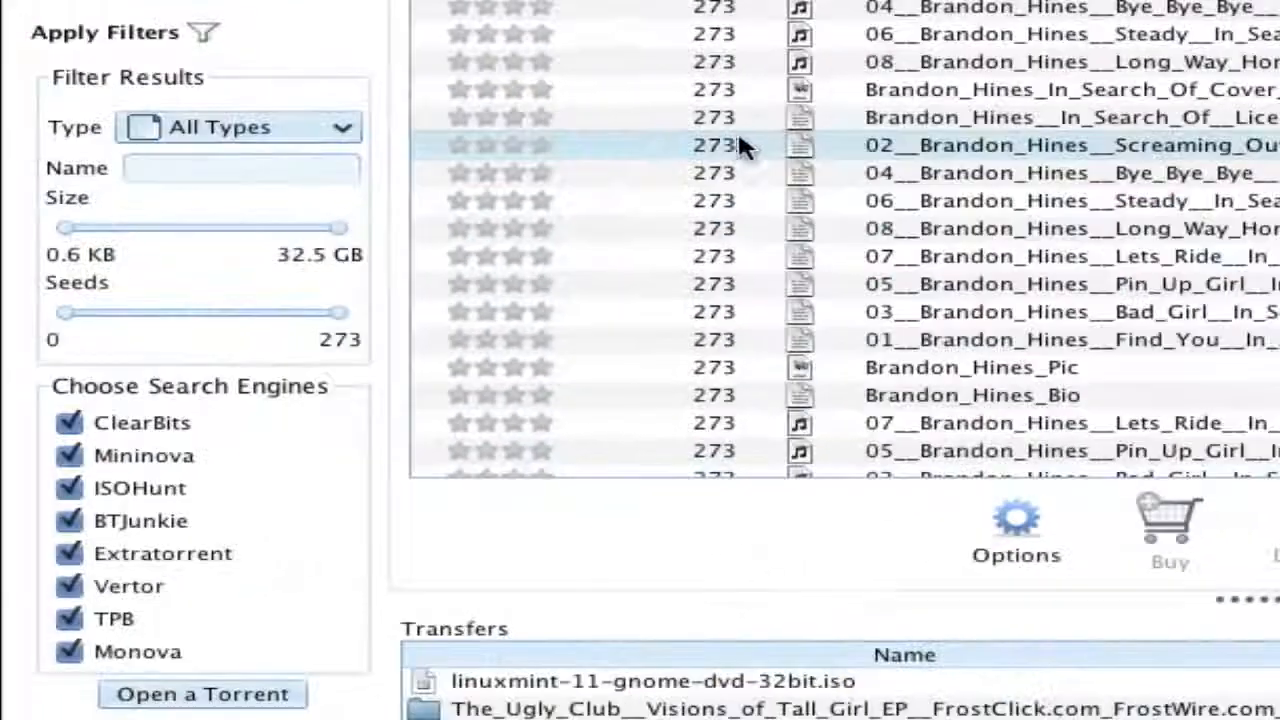
{"action": "left_click", "coordinate": [238, 127]}
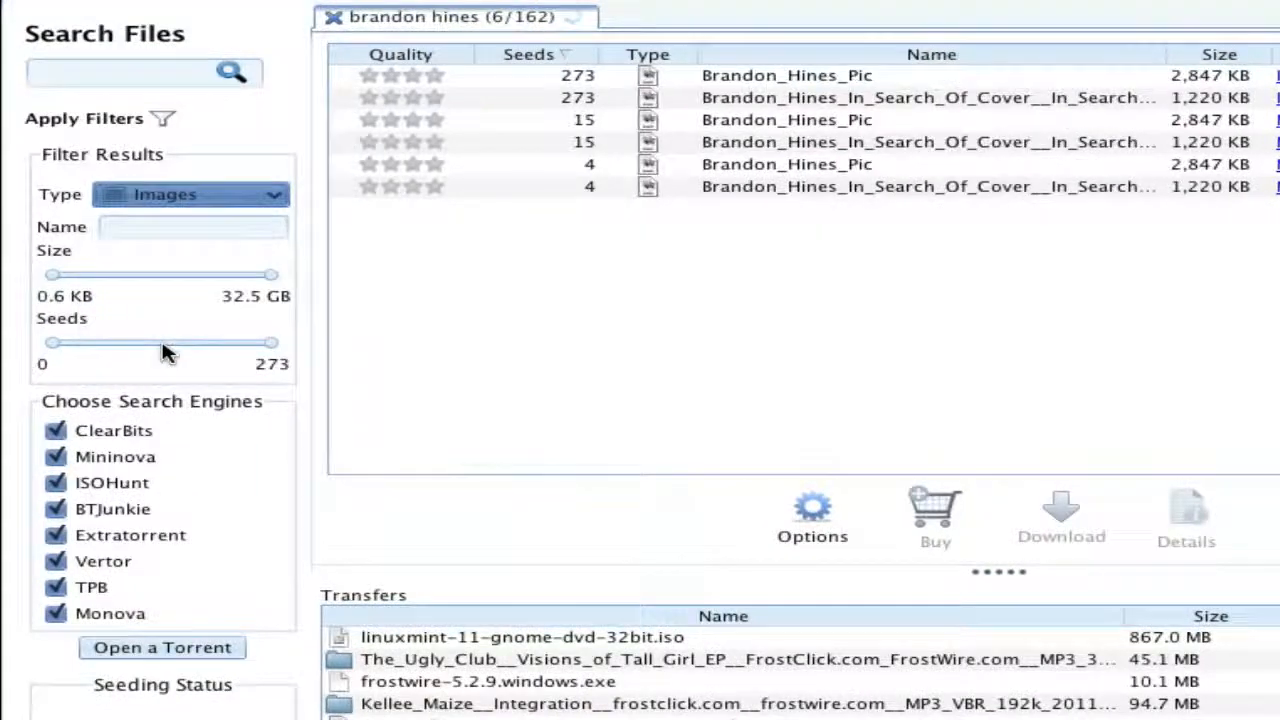
{"action": "mouse_move", "coordinate": [250, 213]}
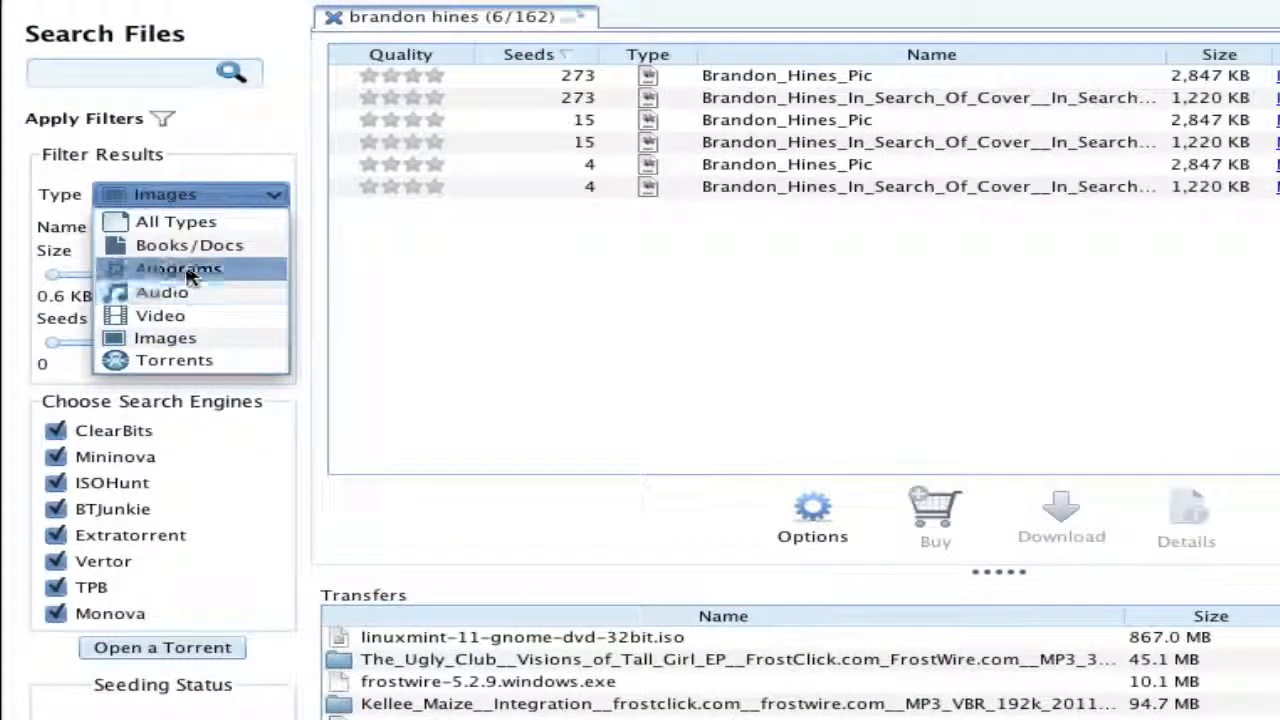
{"action": "left_click", "coordinate": [189, 245]}
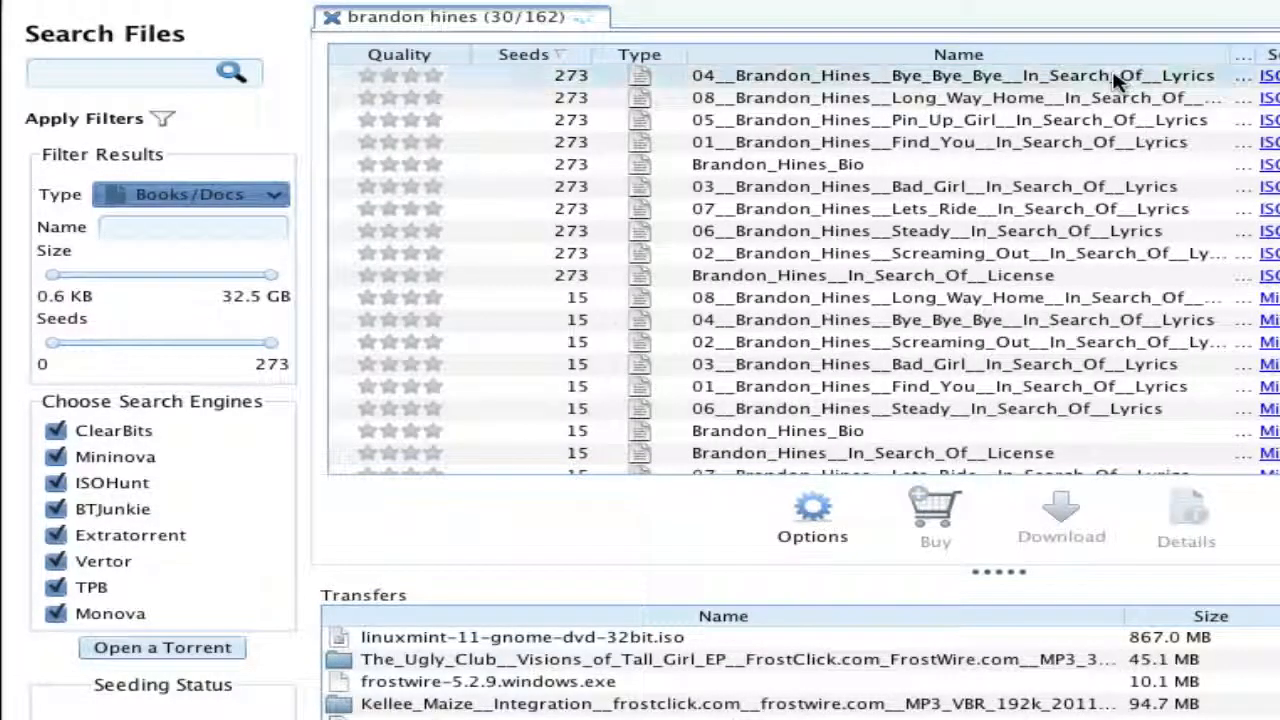
{"action": "left_click", "coordinate": [190, 194]}
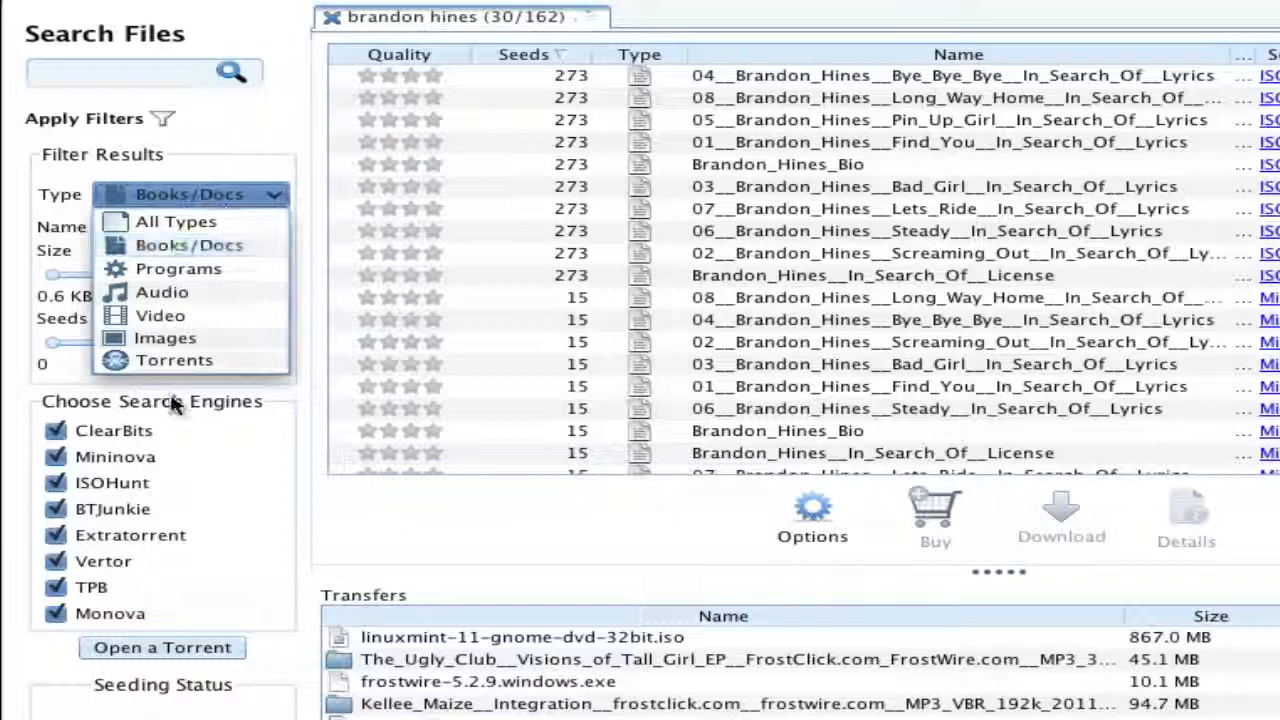
{"action": "mouse_move", "coordinate": [174, 360]}
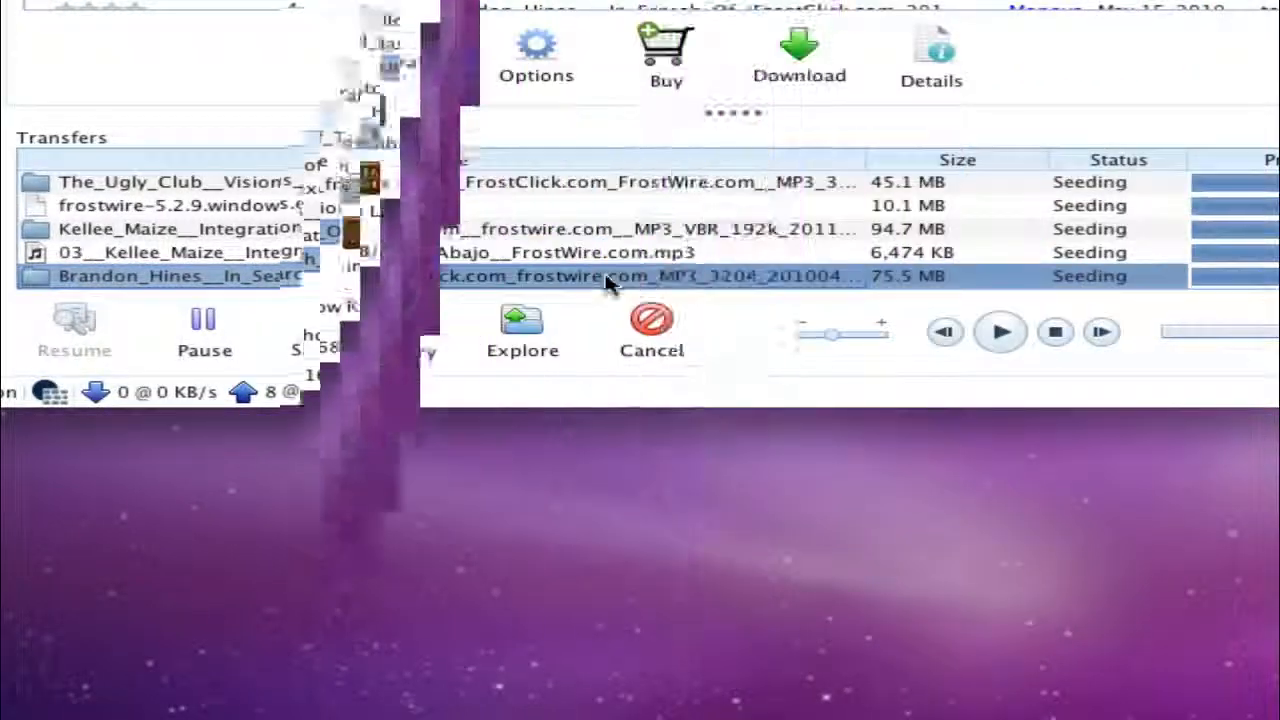
{"action": "right_click", "coordinate": [600, 276]}
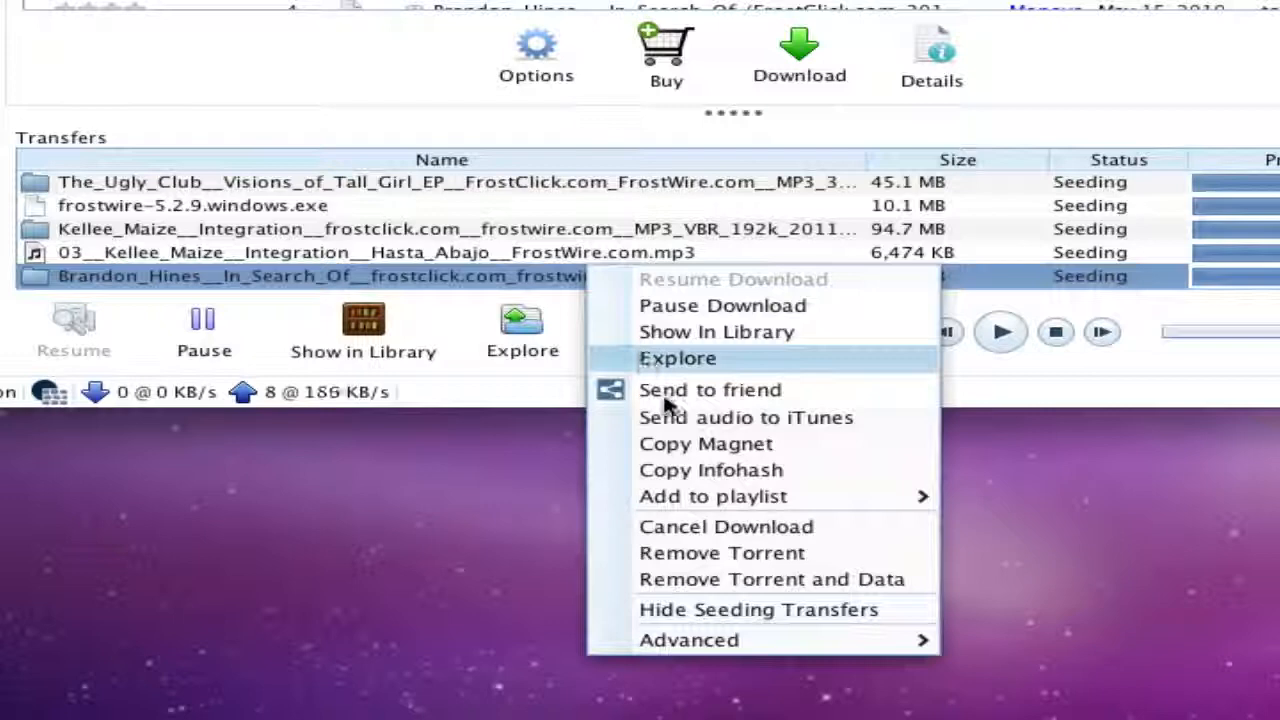
{"action": "mouse_move", "coordinate": [735, 420]}
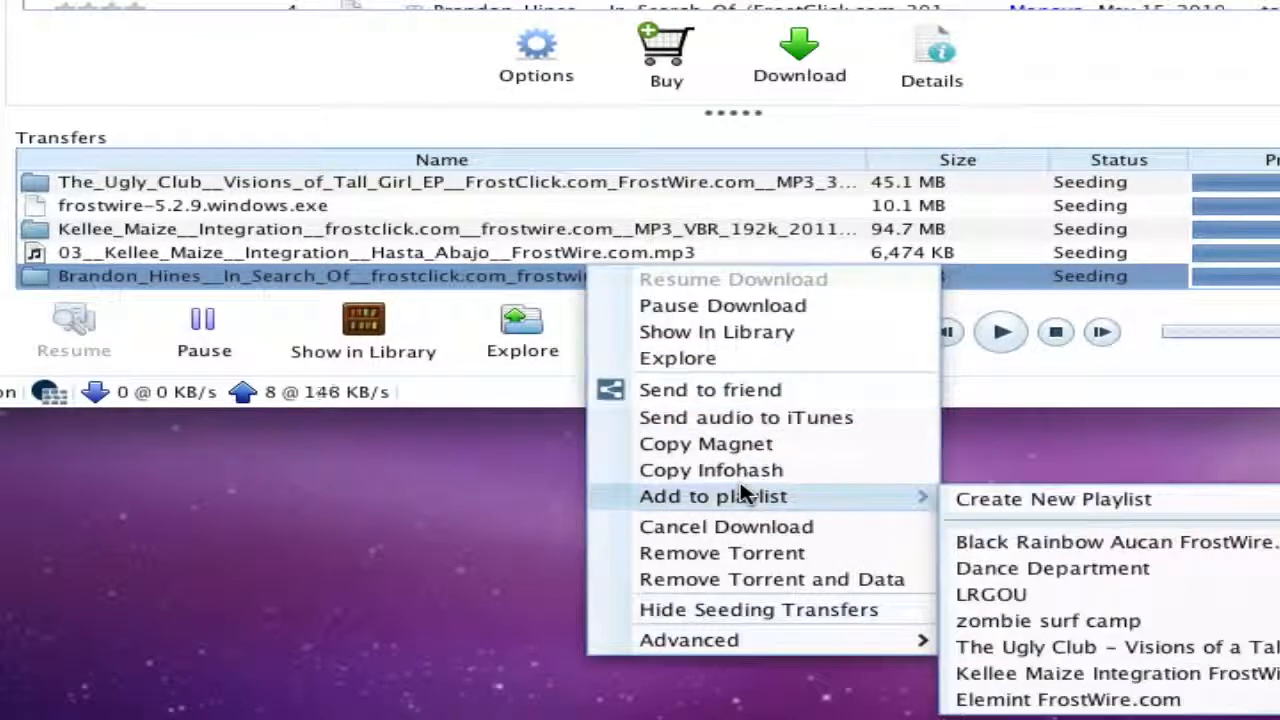
{"action": "left_click", "coordinate": [400, 276]}
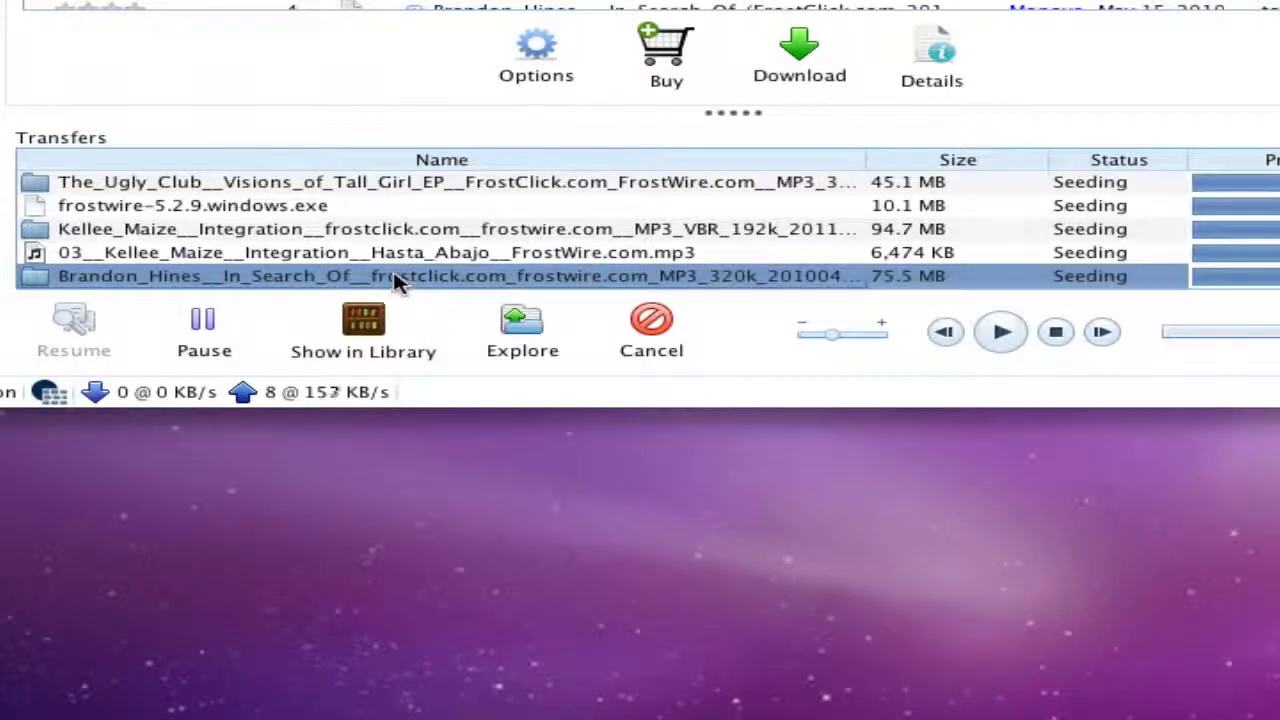
{"action": "mouse_move", "coordinate": [363, 318]}
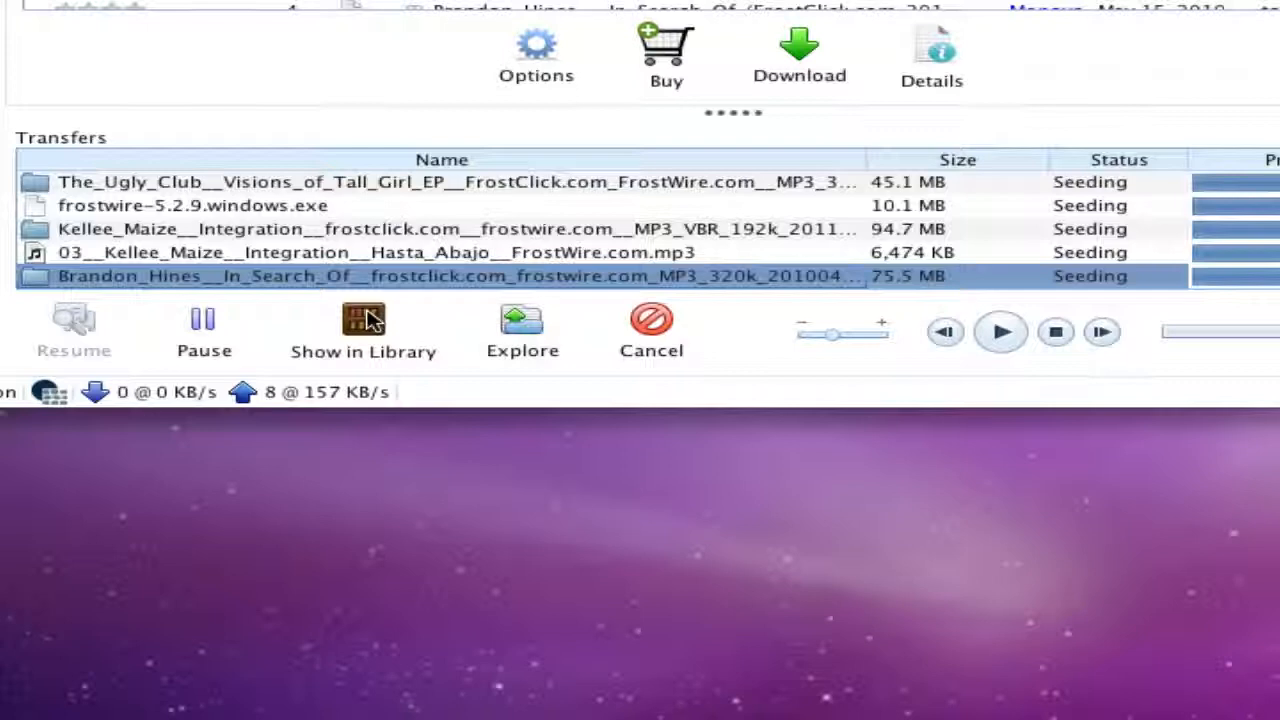
{"action": "mouse_move", "coordinate": [405, 458]}
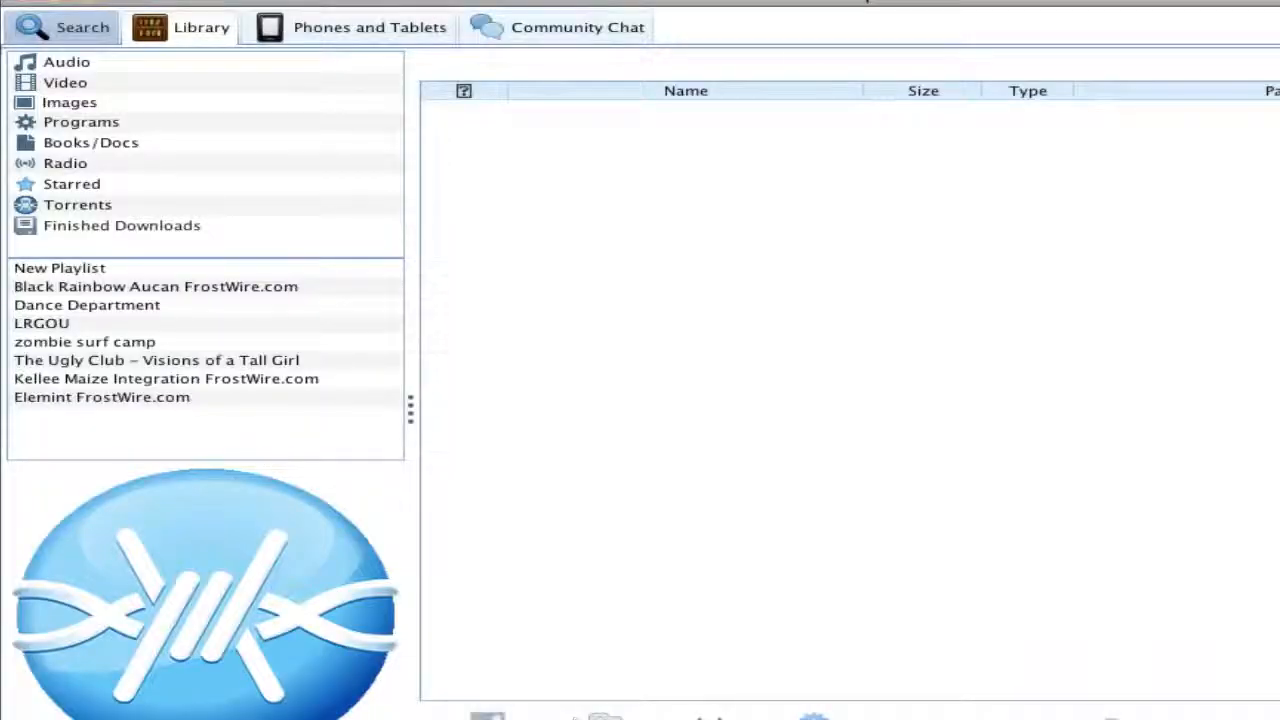
Create a 'Brandon Hines In Search Of' playlist from the album download
{"action": "left_click", "coordinate": [121, 225]}
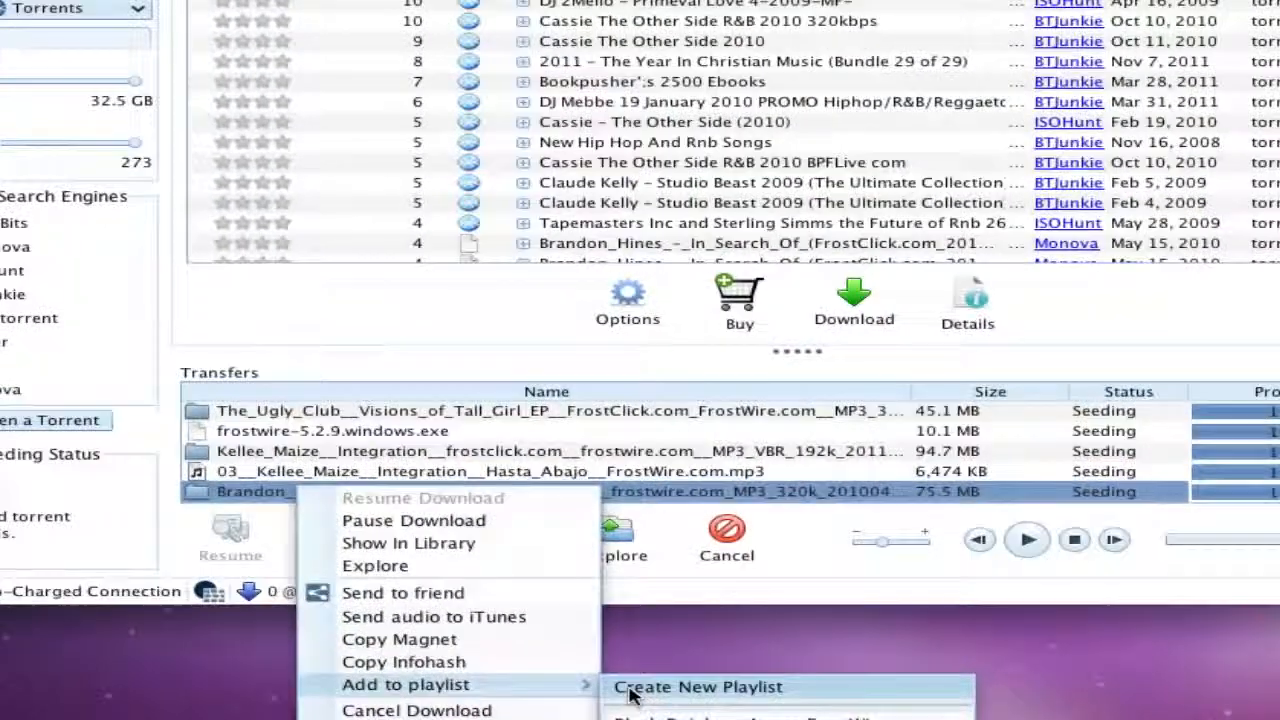
{"action": "left_click", "coordinate": [697, 686]}
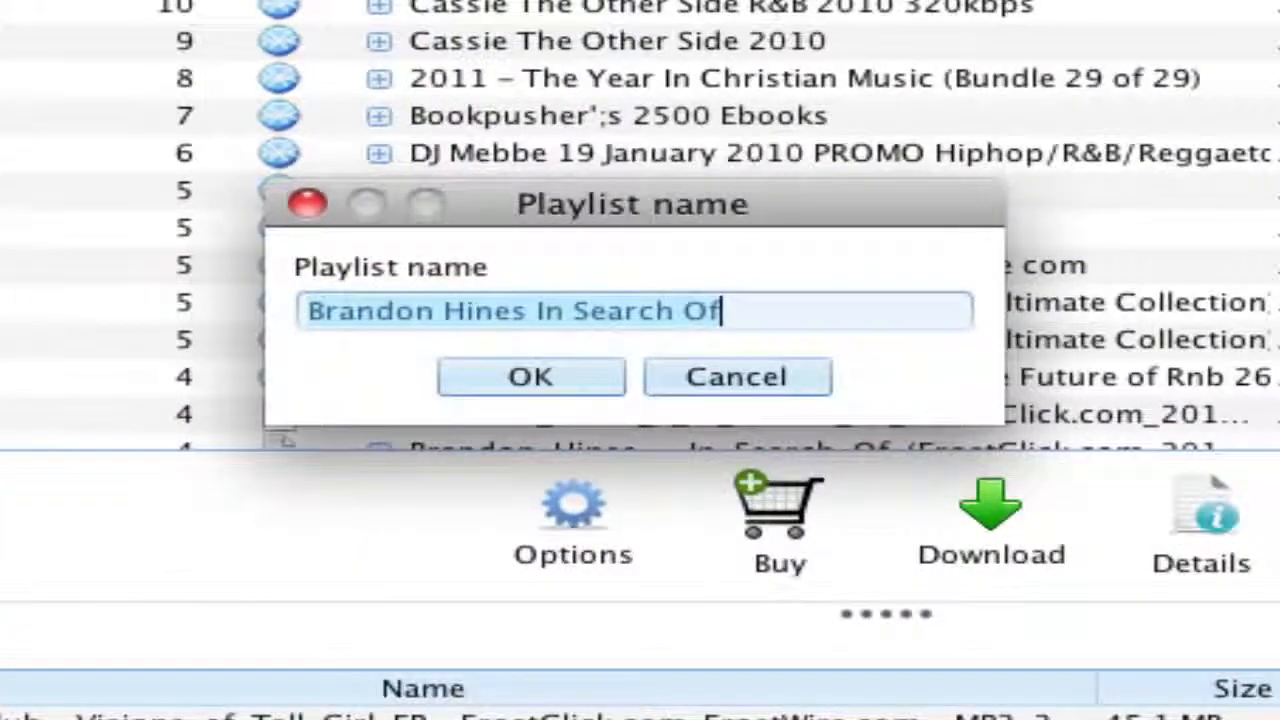
{"action": "left_click", "coordinate": [530, 376]}
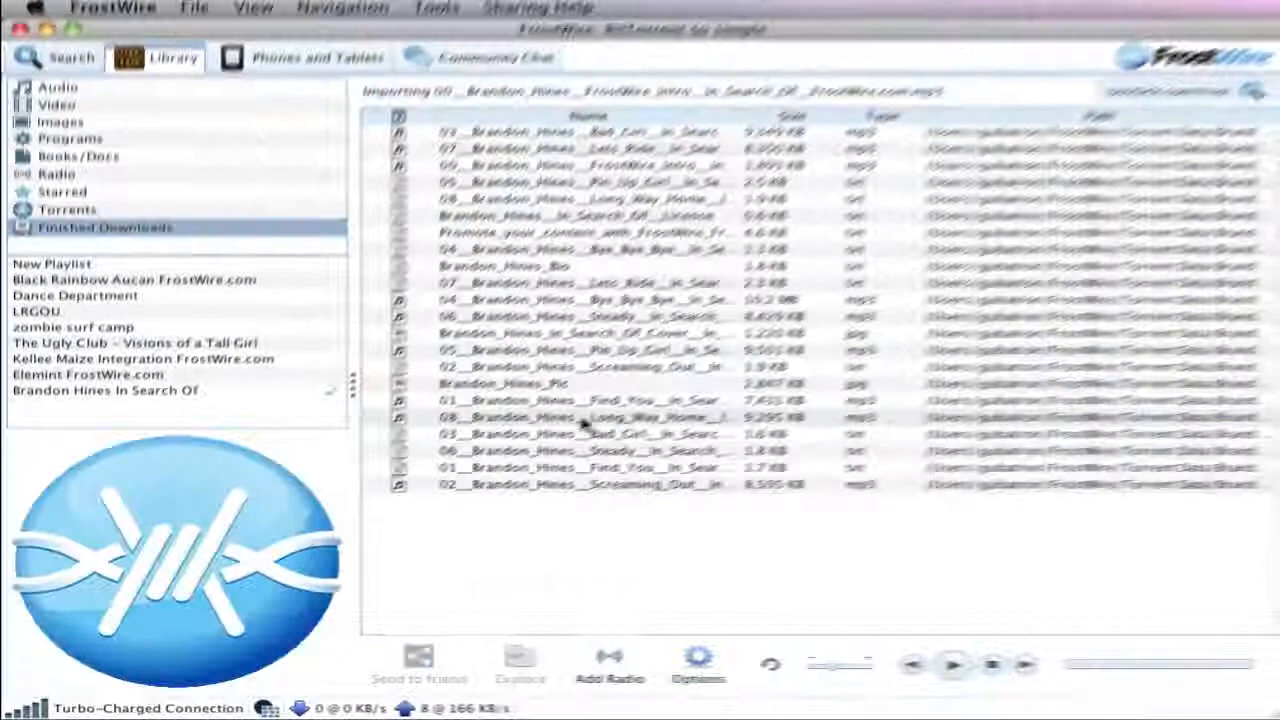
{"action": "left_click", "coordinate": [71, 57]}
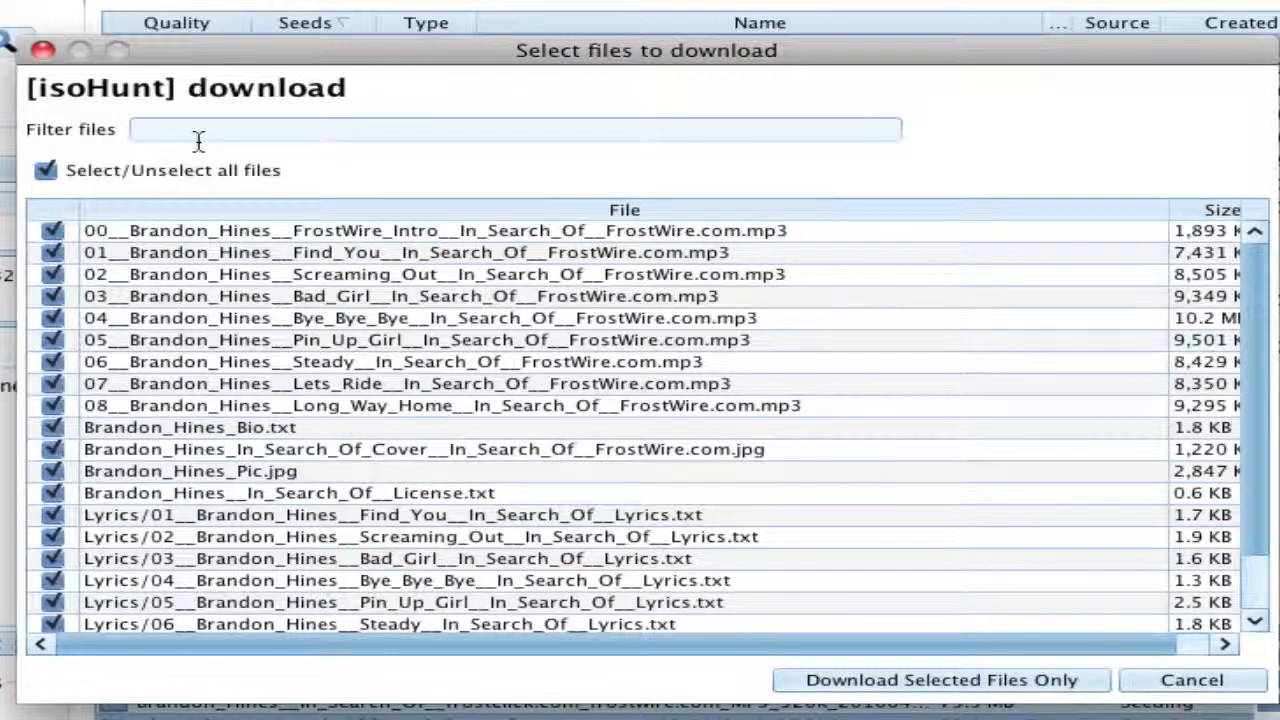
Filter the torrent's file list by 'pin up' to show the two Pin Up Girl files
{"action": "type", "text": "pin up"}
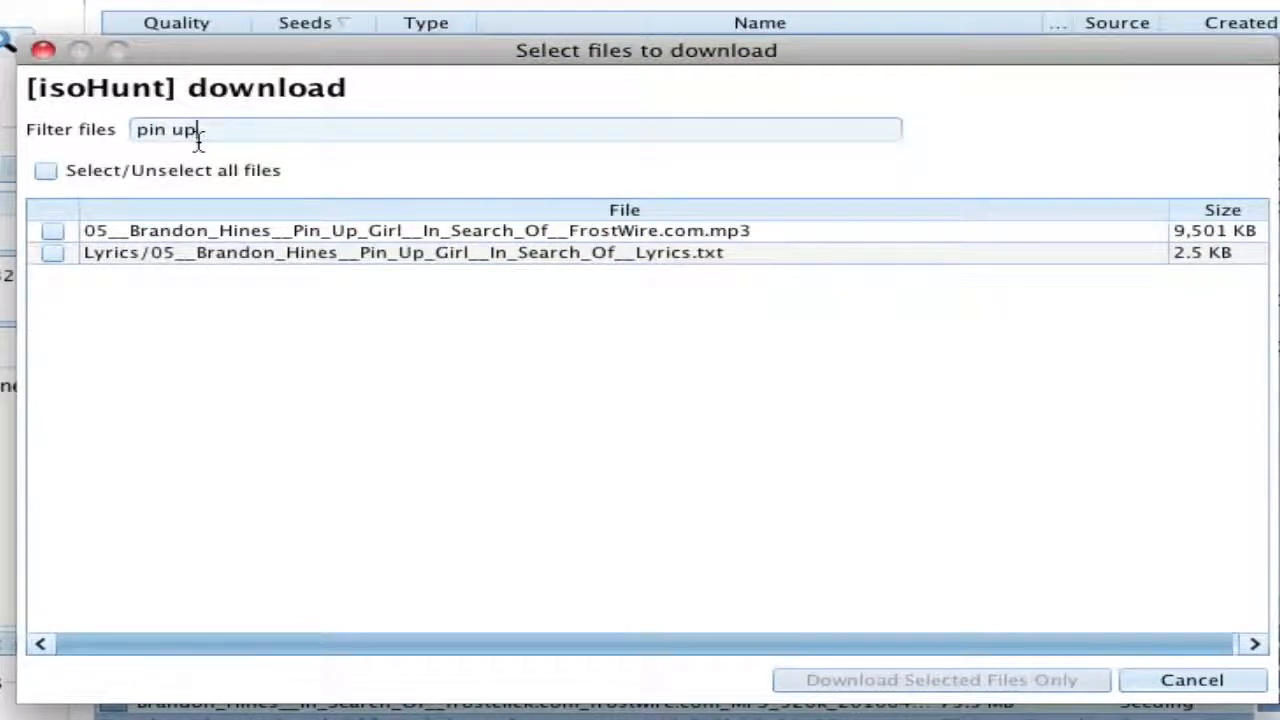